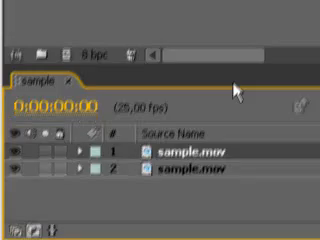
Step: Reveal the Effect menu's categories for the duplicated sample.mov layer
click(62, 18)
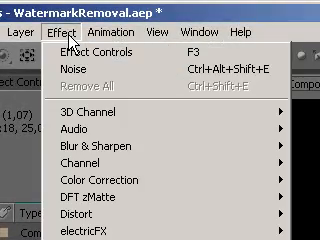